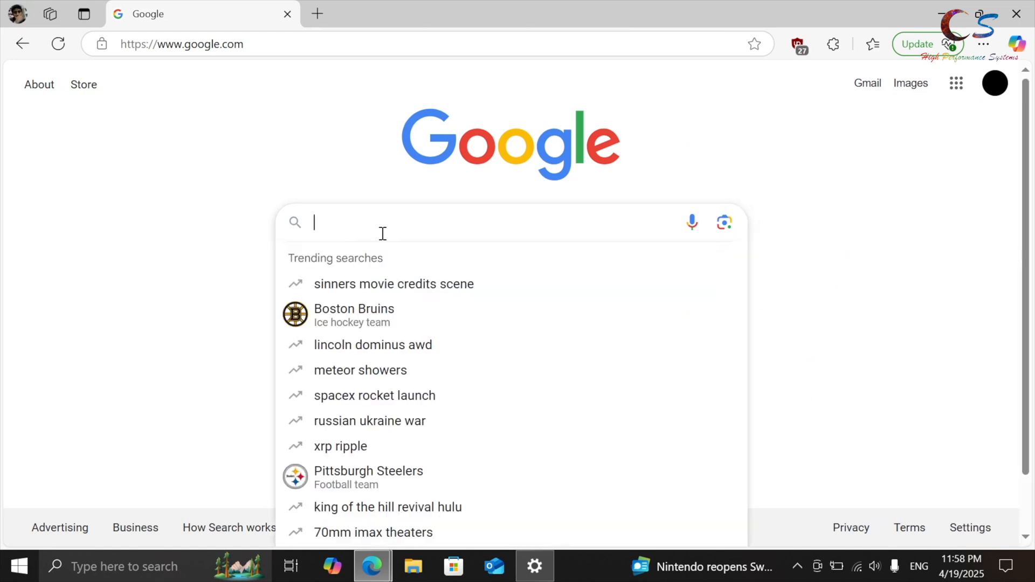
Search Google for 'asprogrammer' and scroll to the GitHub UsbAsp-flash releases result
text(asprogram)
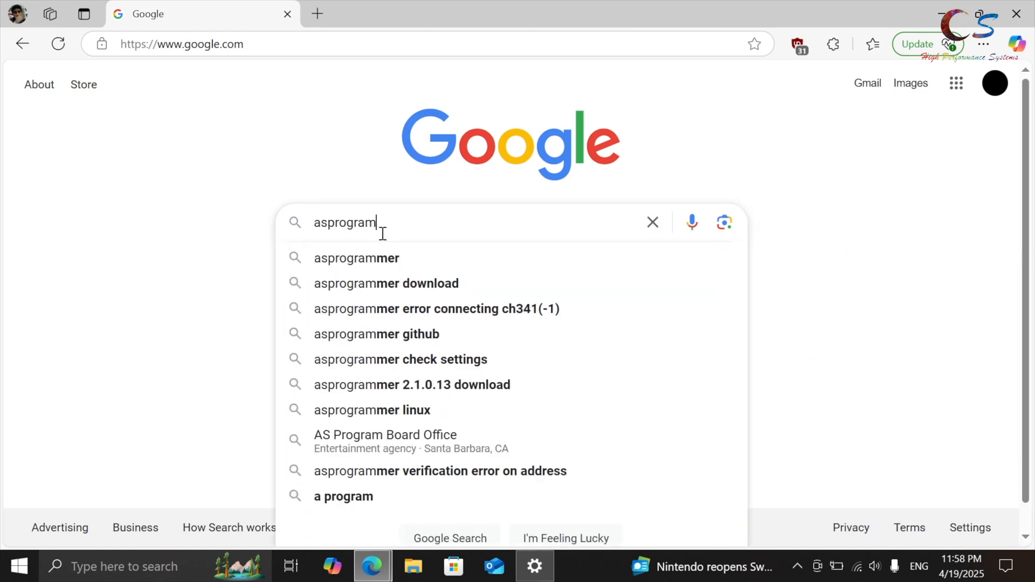
key(Enter)
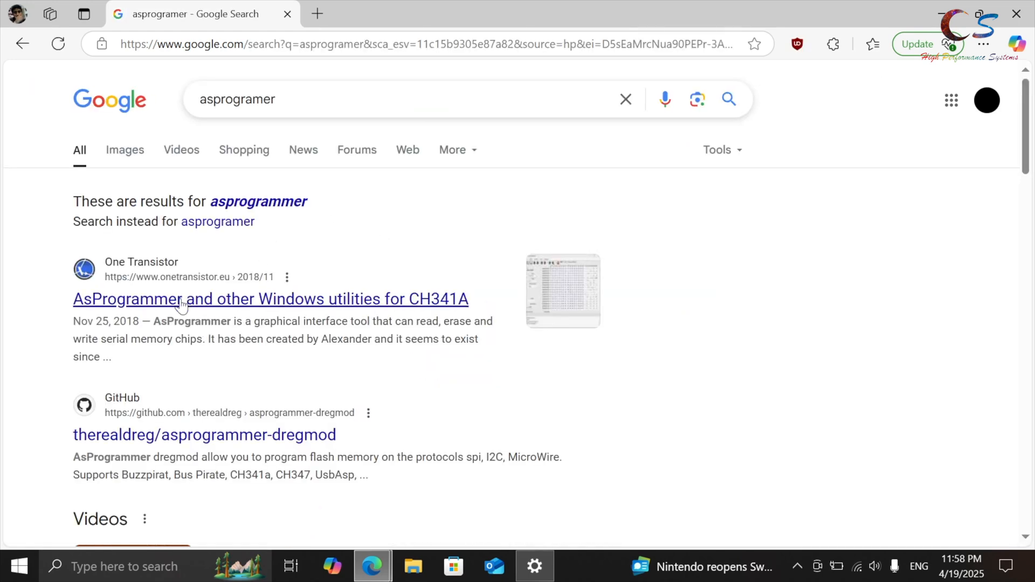
scroll(down, 3)
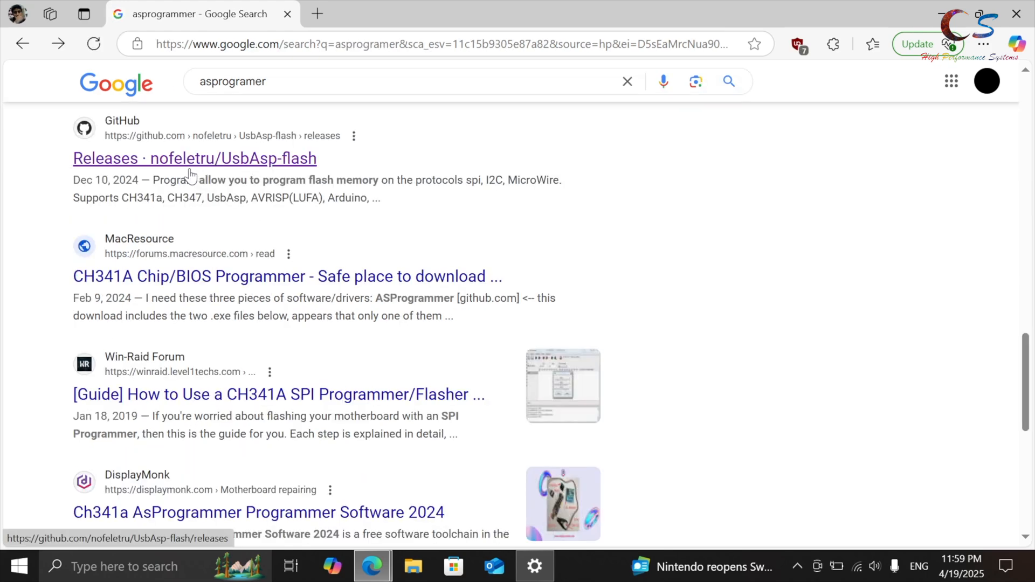
Open the UsbAsp-flash releases page and download AsProgrammer_2.1.2.zip
click(194, 158)
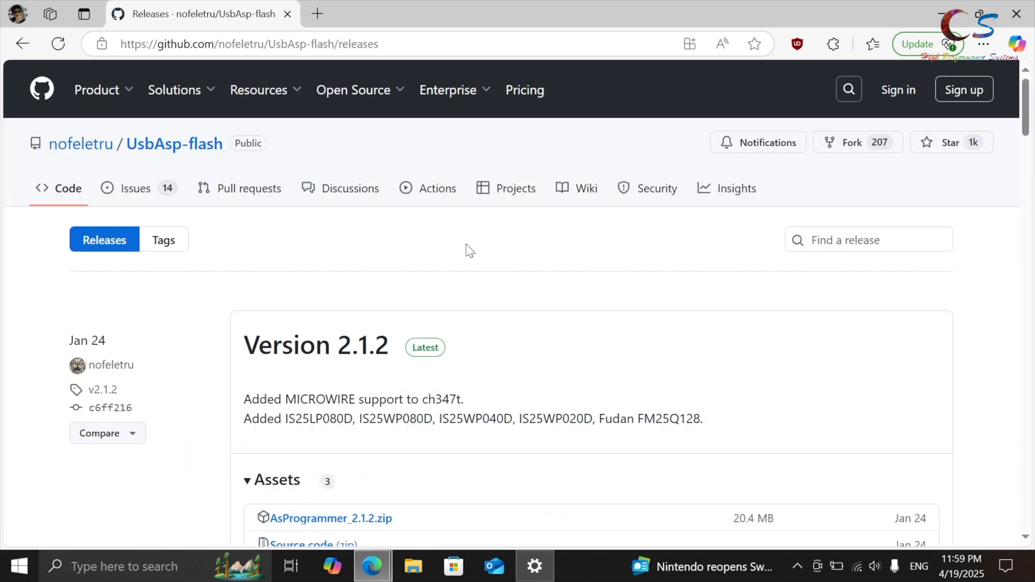
scroll(down, 3)
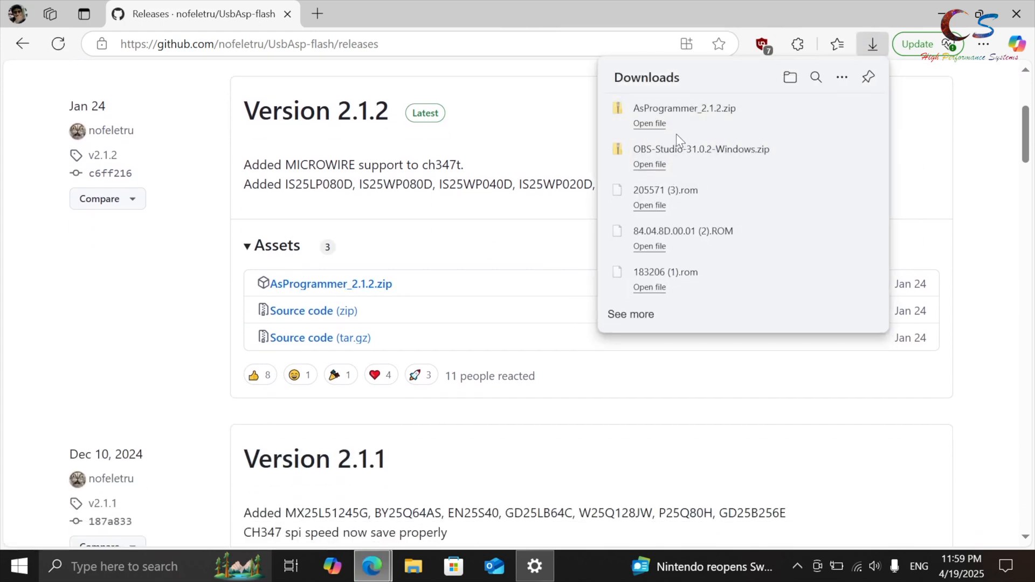
Extract AsProgrammer_2.1.2.zip into the AsProgrammer_2.1.2 folder
click(649, 124)
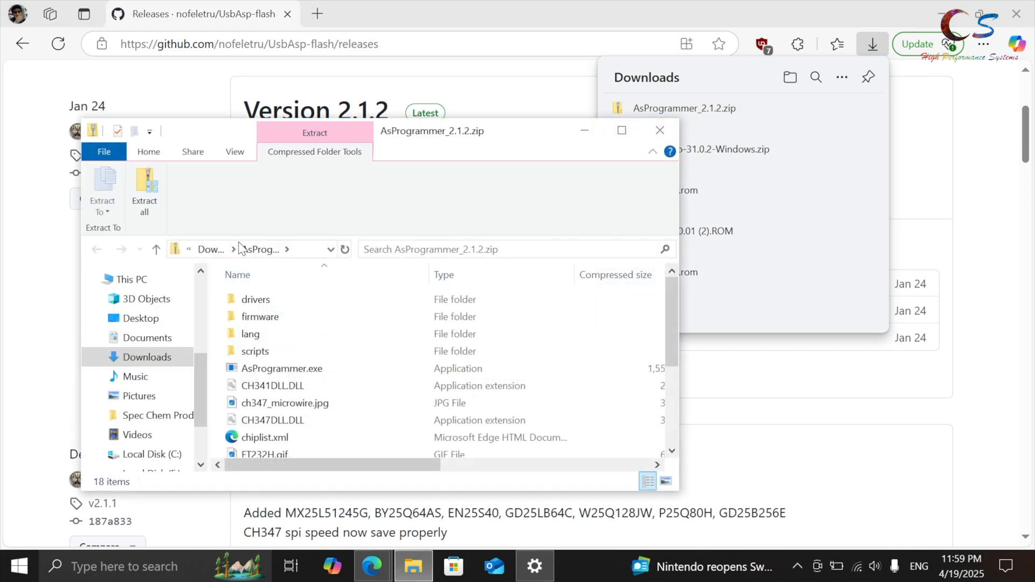
click(144, 191)
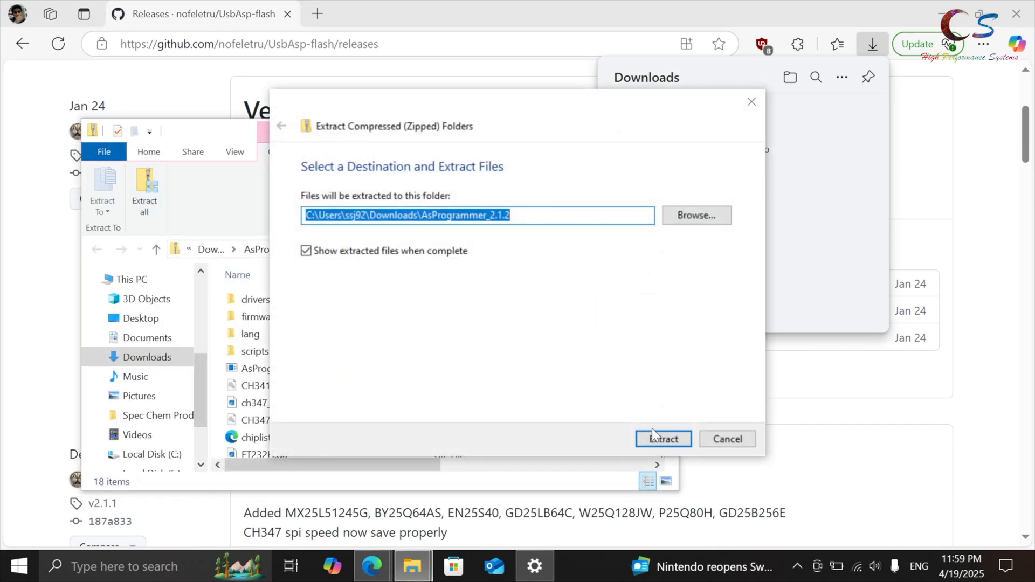
click(662, 439)
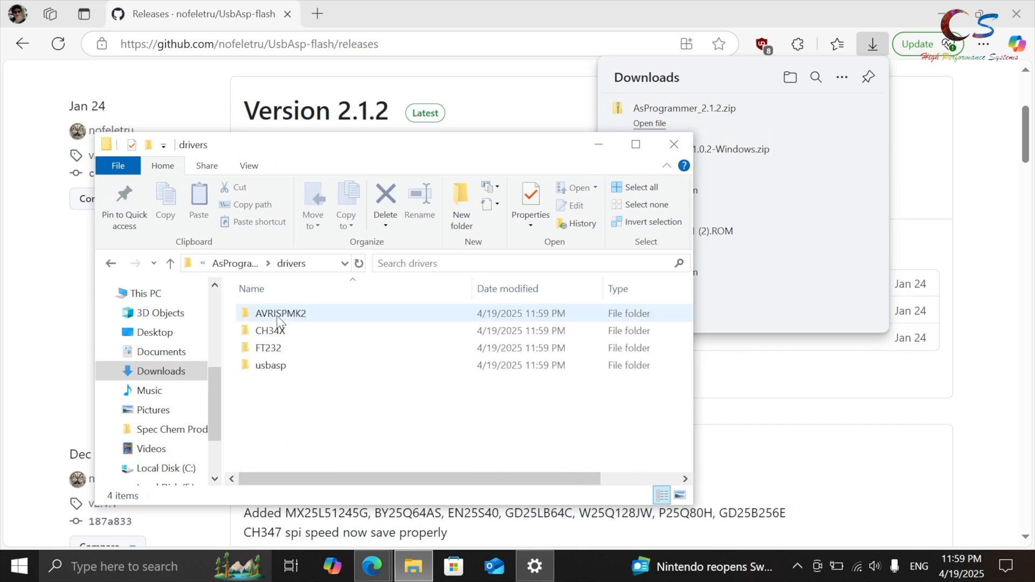
Run the CH341SER driver installer from drivers > CH34X, then launch AsProgrammer.exe
double_click(279, 330)
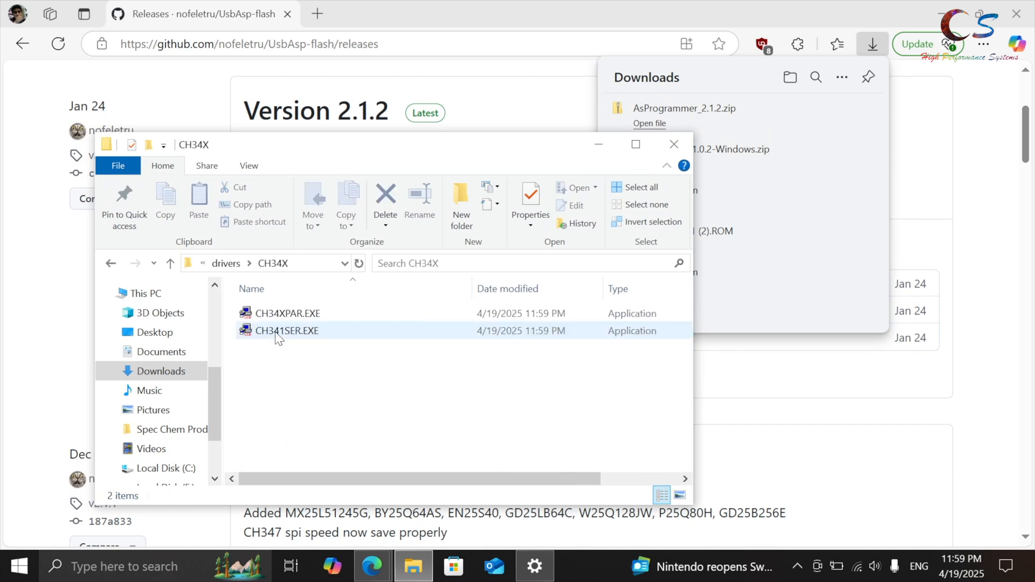
mouse_move(285, 330)
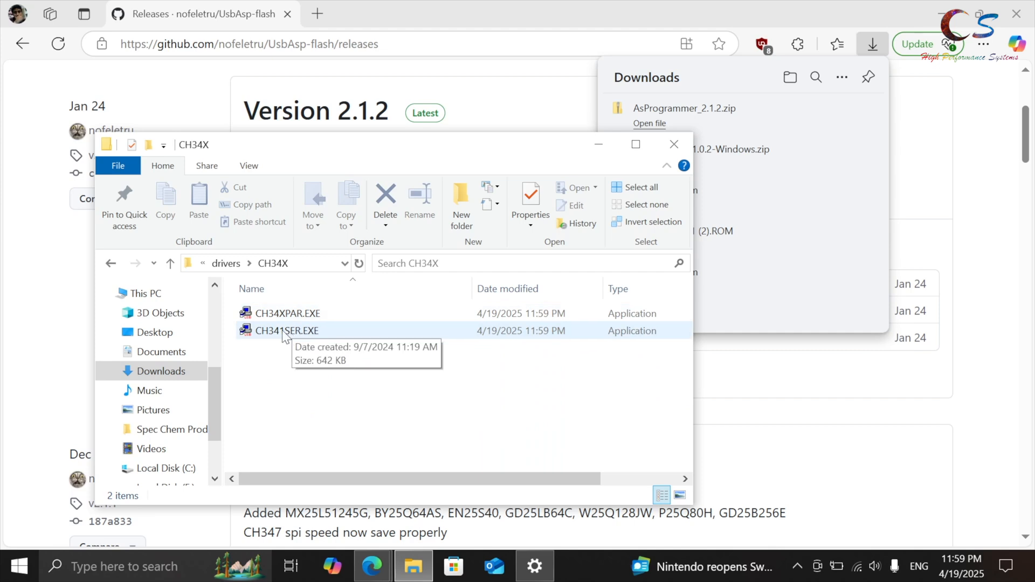
double_click(287, 330)
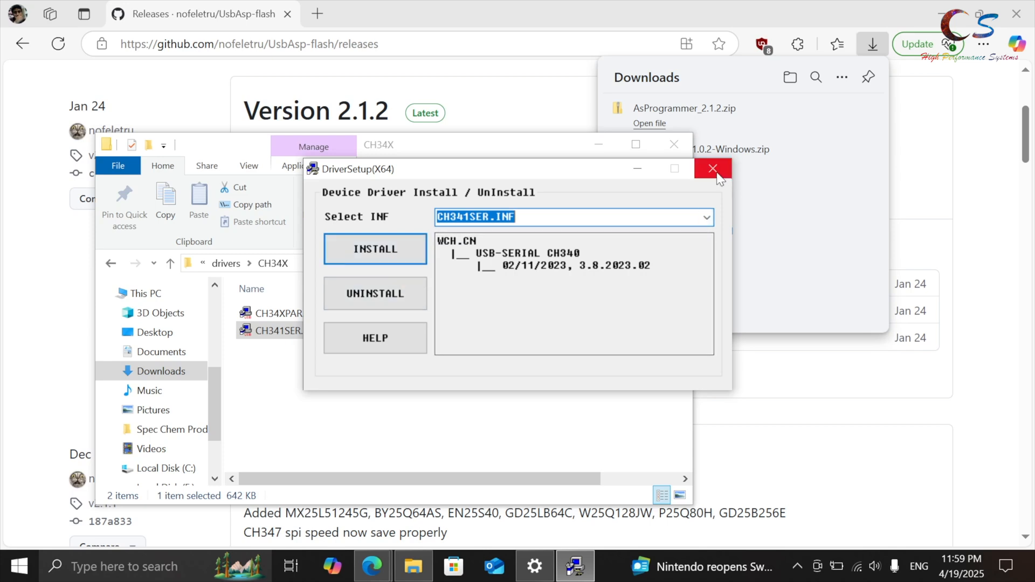
mouse_move(712, 168)
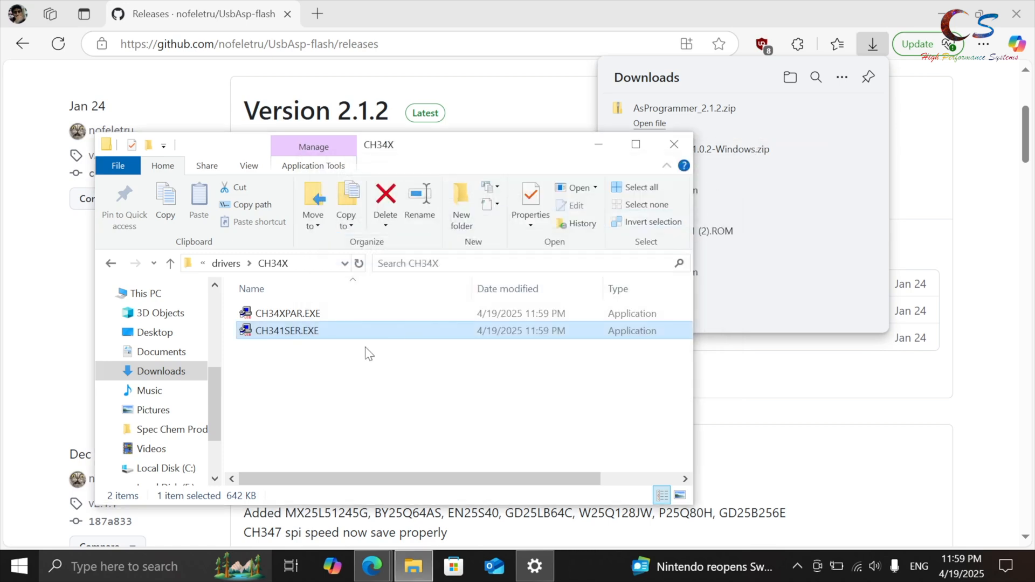
mouse_move(110, 263)
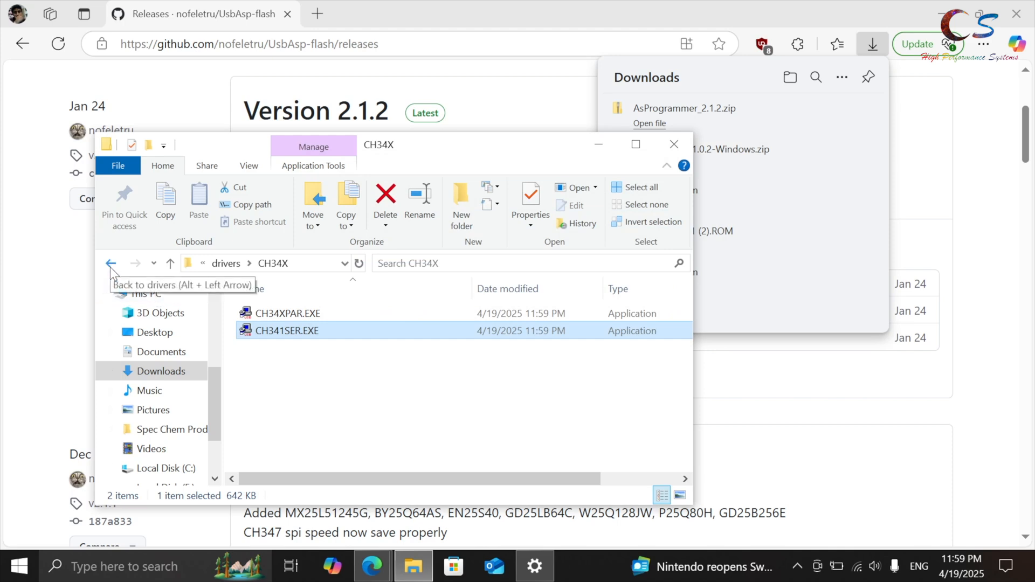
click(111, 263)
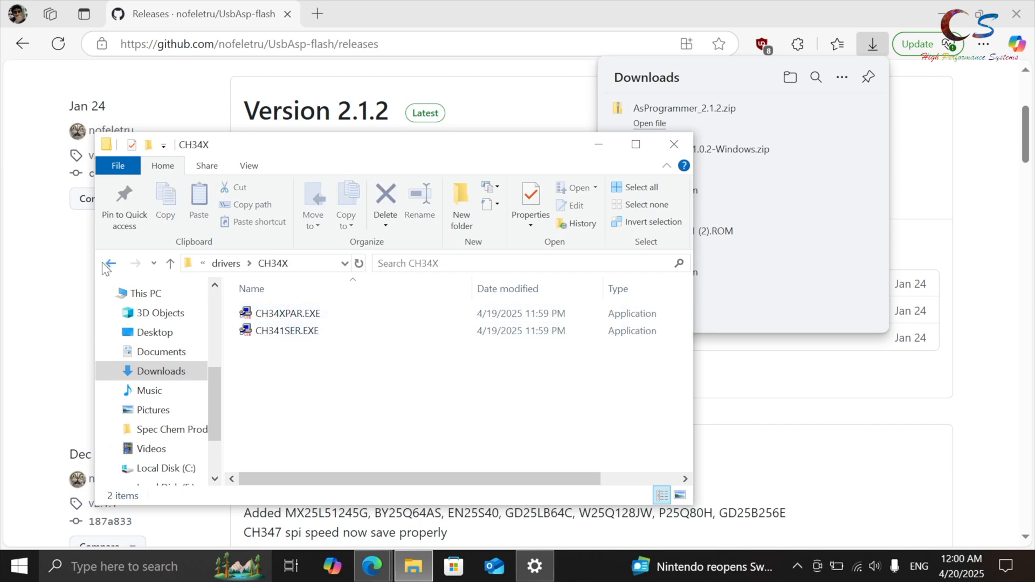
click(108, 263)
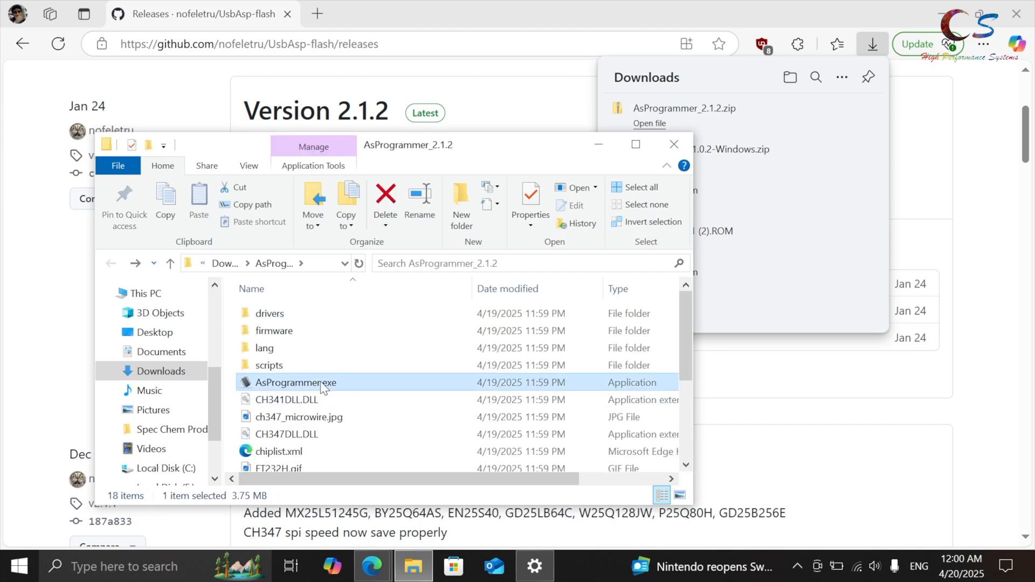
double_click(294, 382)
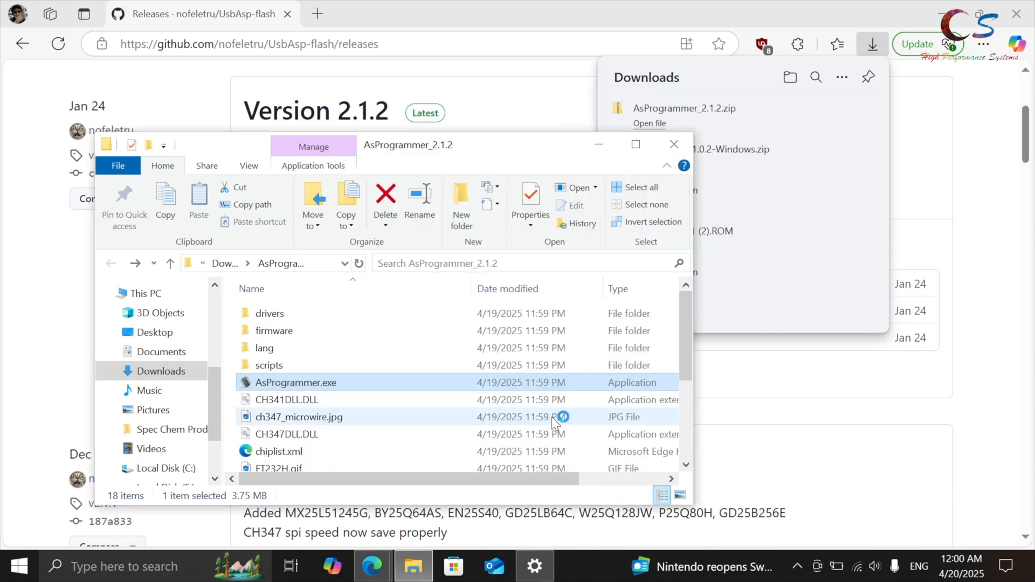
Launch AsProgrammer and choose CH341 in the Hardware menu
double_click(294, 382)
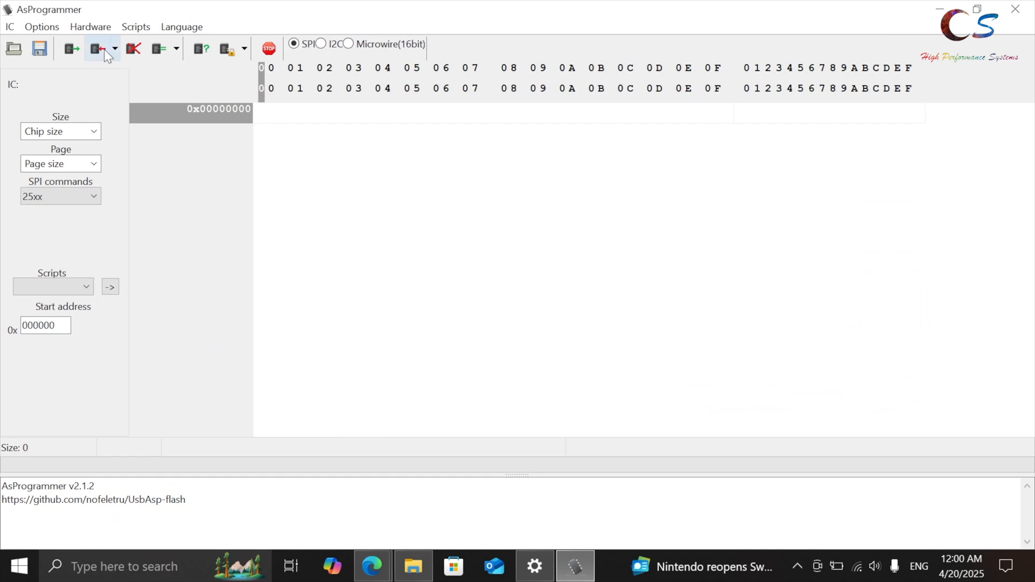
click(91, 26)
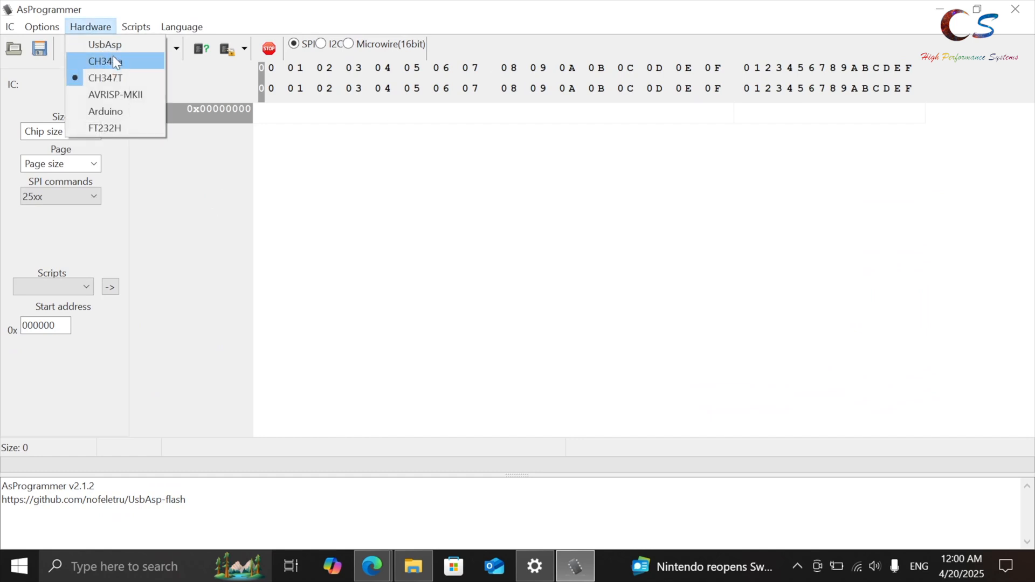
click(104, 61)
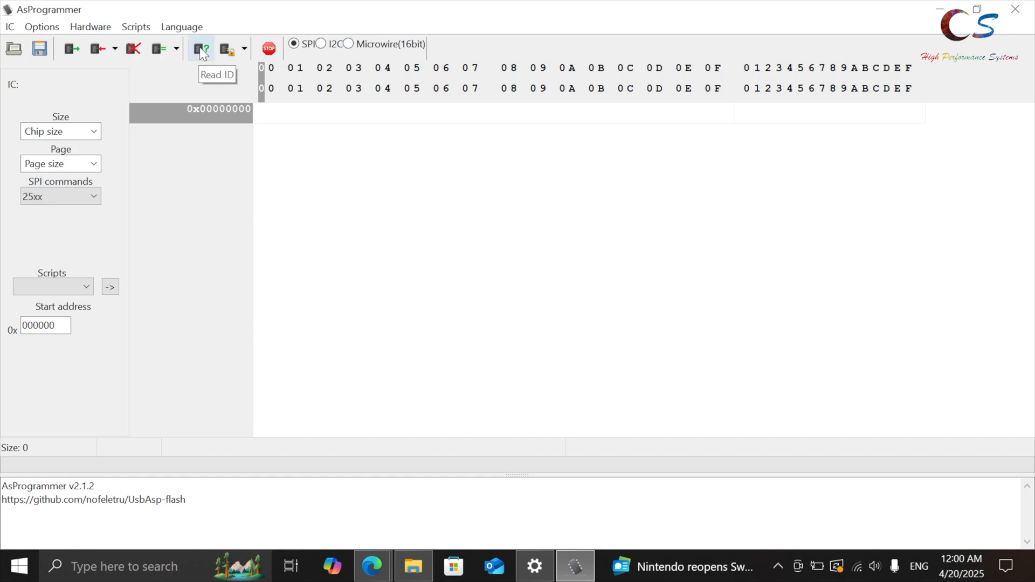
mouse_move(203, 79)
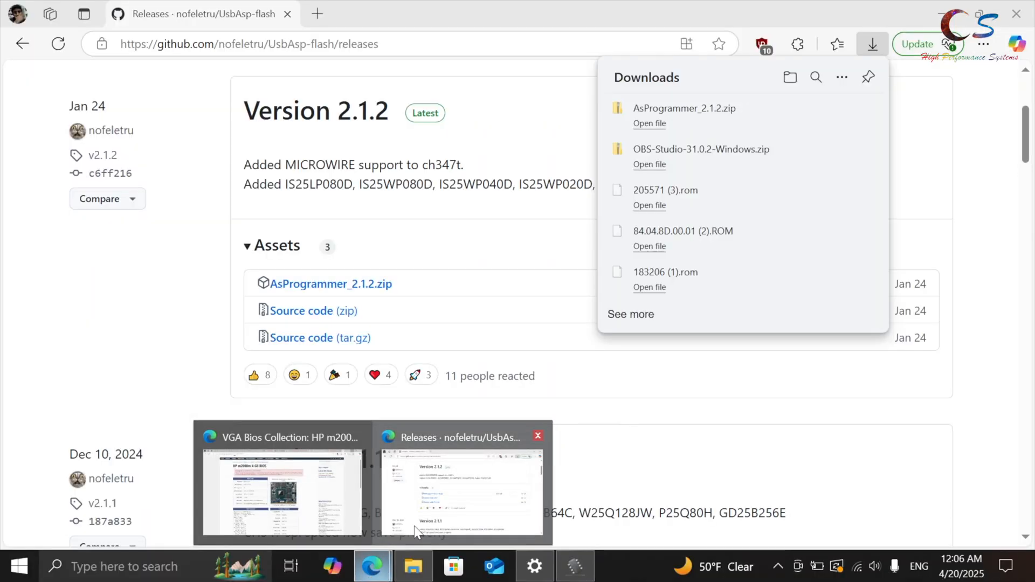
Search 'winbond 25040ewnig' and highlight the 1.8V voltage in the W25Q40EW result
click(264, 44)
text(winbond 25040)
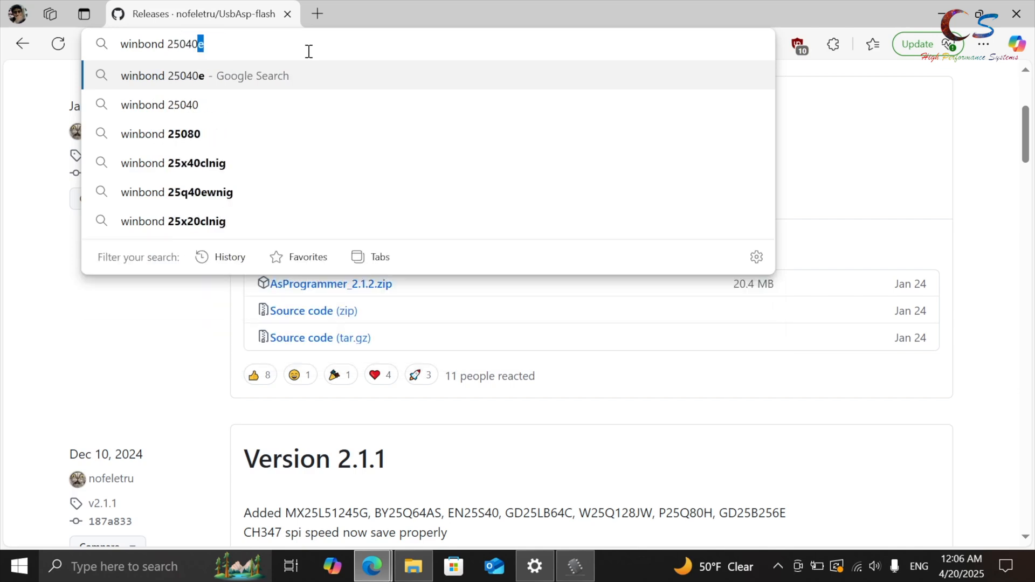
text(wni)
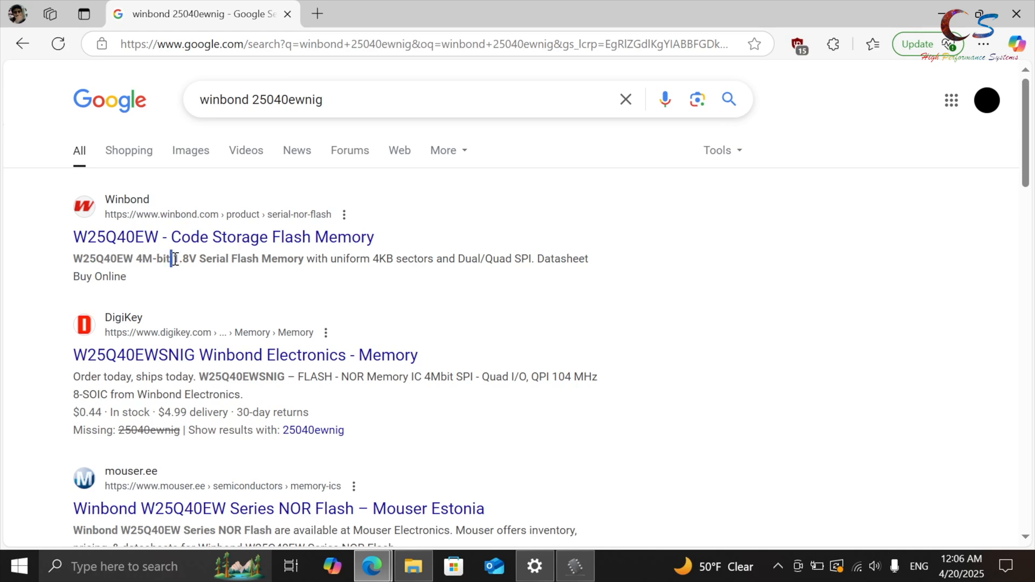
double_click(179, 258)
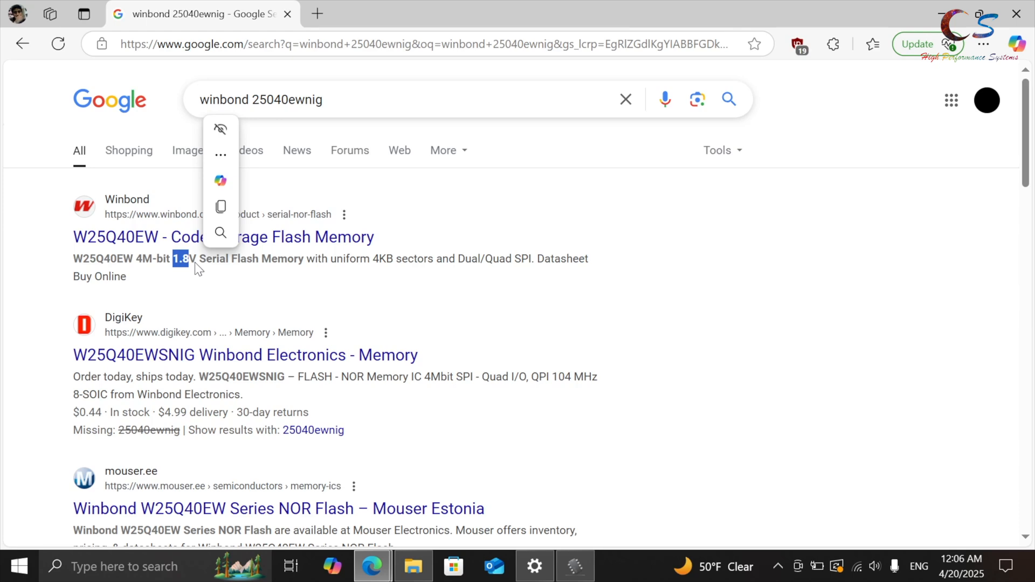
click(573, 565)
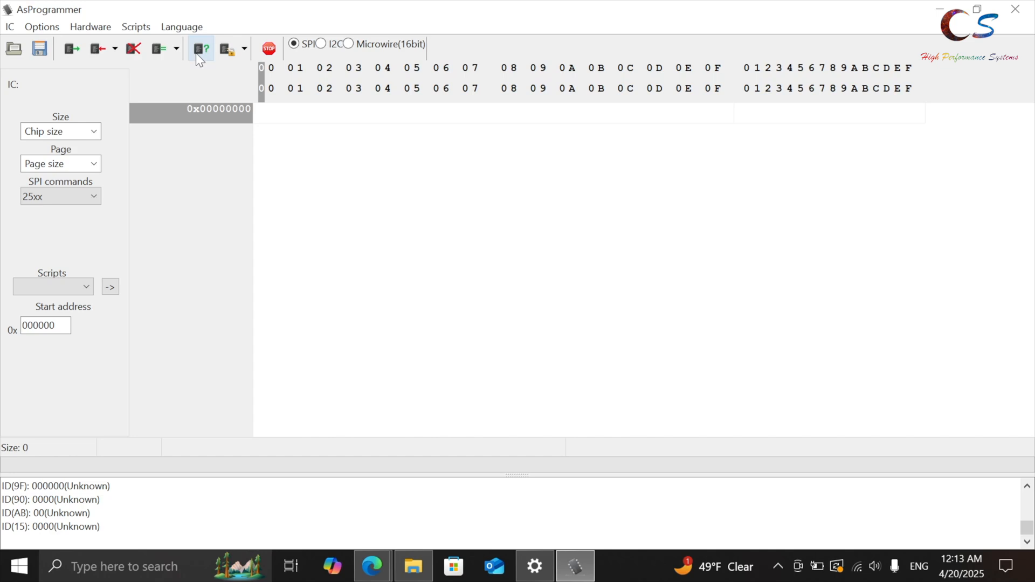
Read chip ID EF6013 and select W25Q40EW_1.8V (WINBOND) as the target IC
click(200, 48)
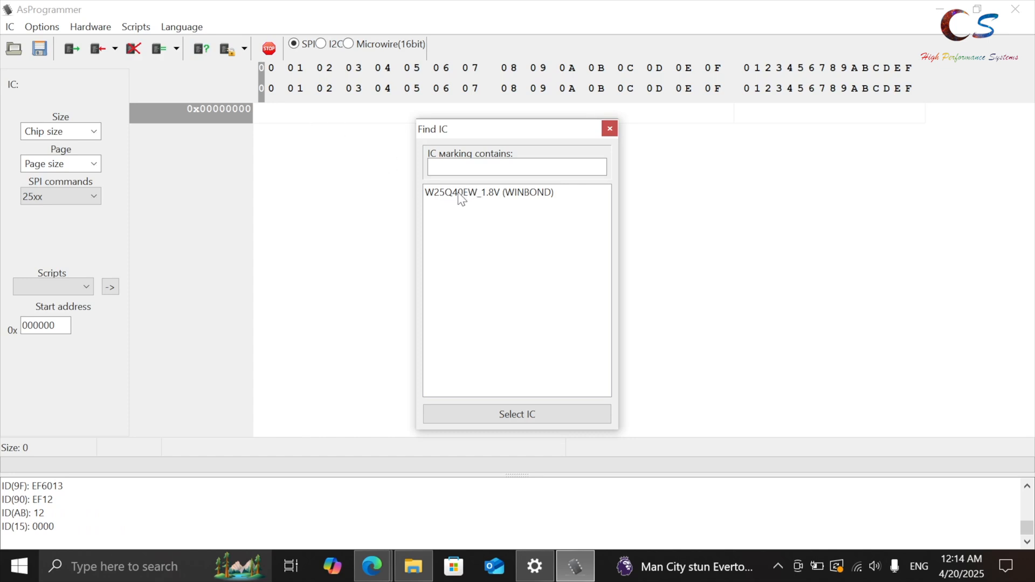
click(489, 192)
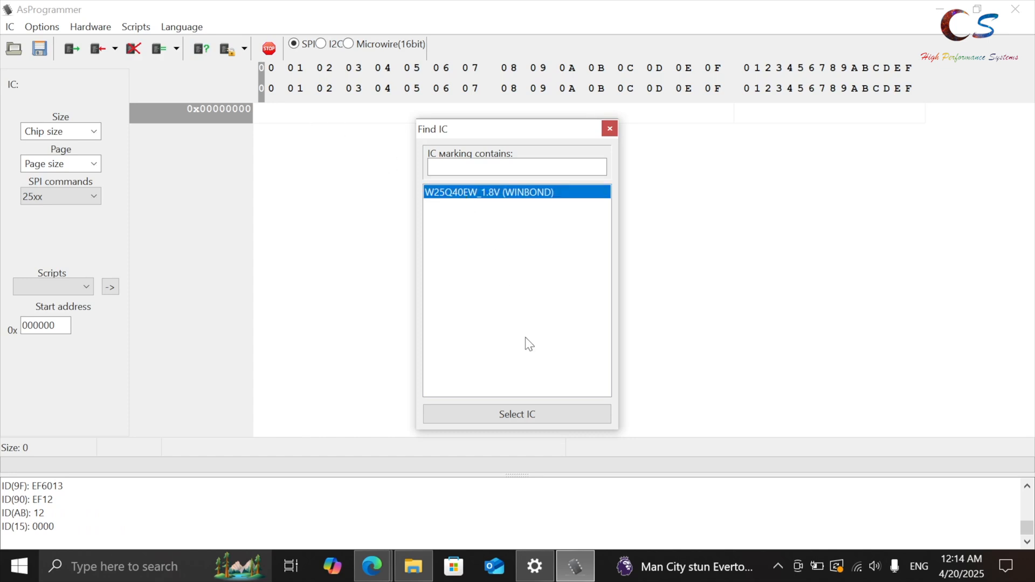
click(517, 414)
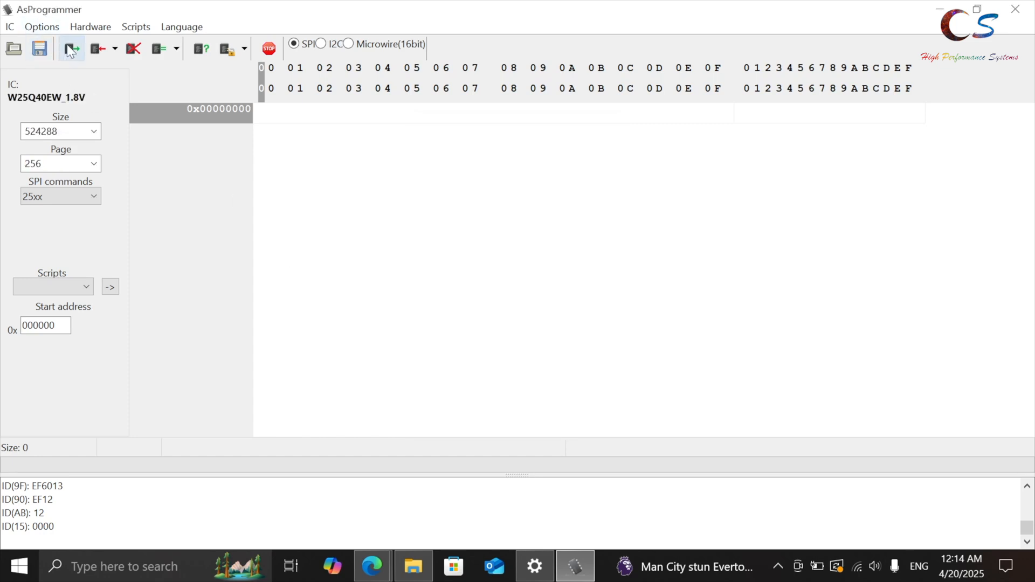
Read the chip's original contents, getting CRC32 0xCF63ADC9
click(71, 48)
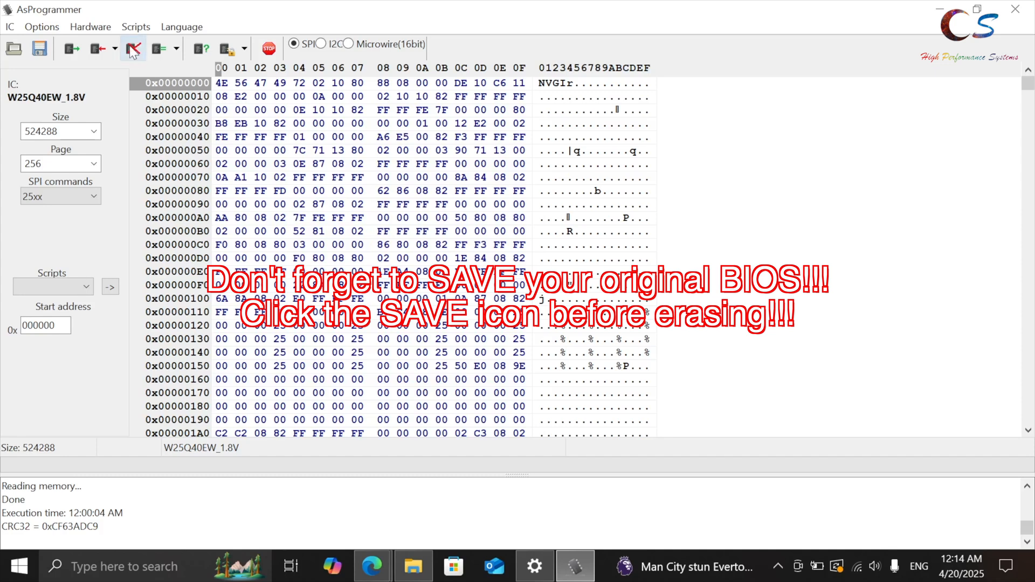
mouse_move(133, 49)
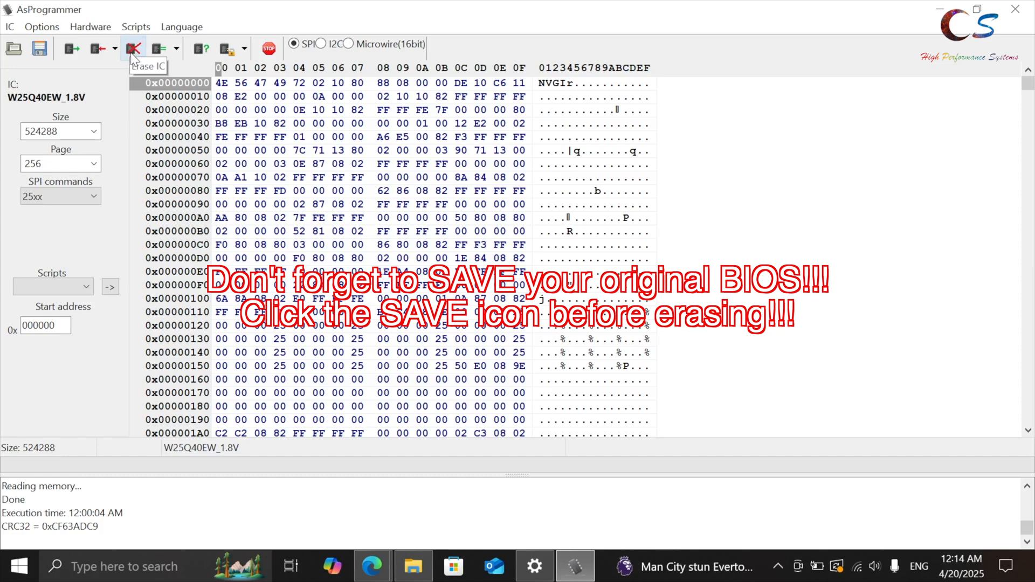
Erase the W25Q40EW chip and read it back, showing CRC32 0x75660AAC
click(132, 48)
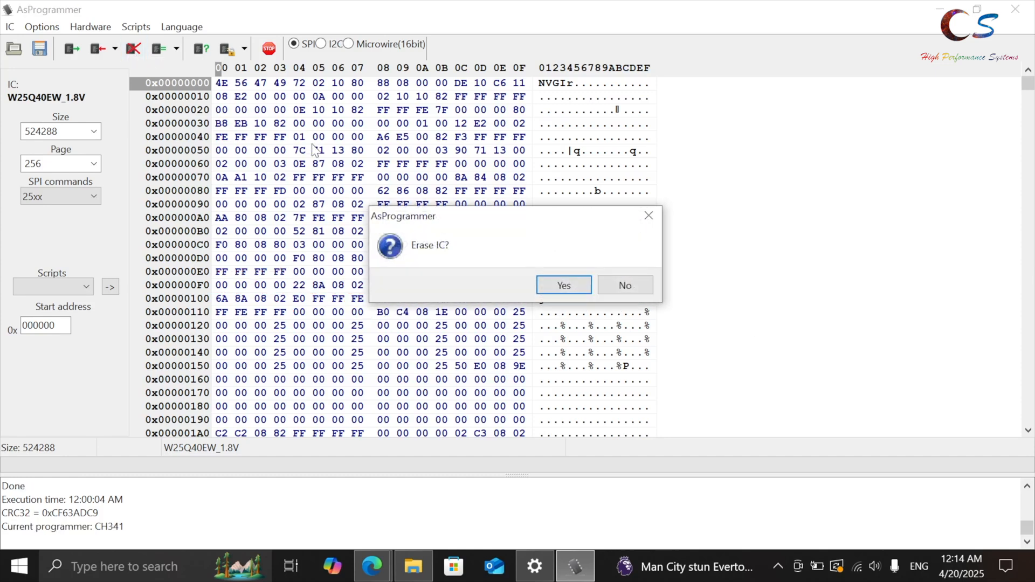
click(562, 284)
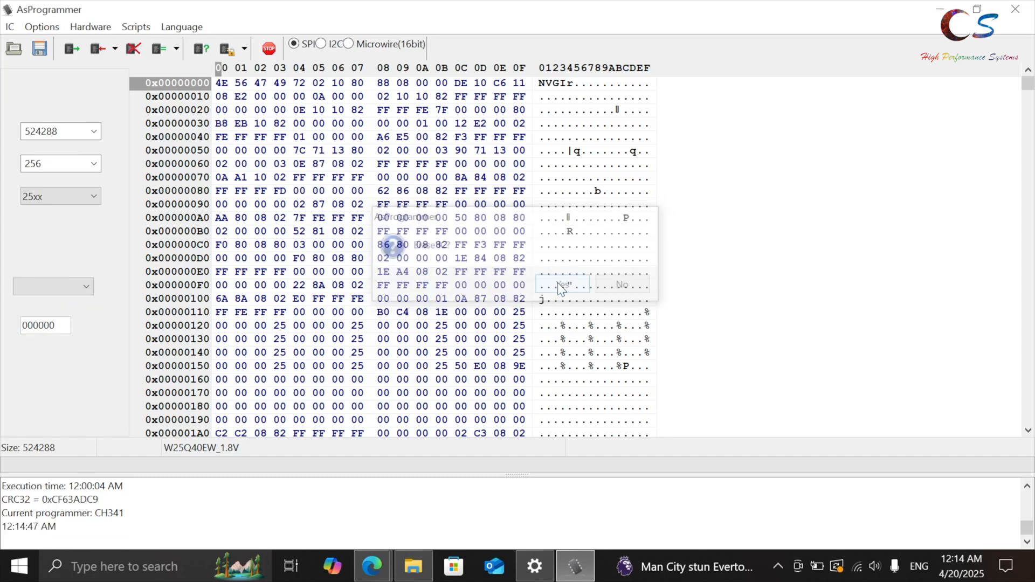
click(561, 285)
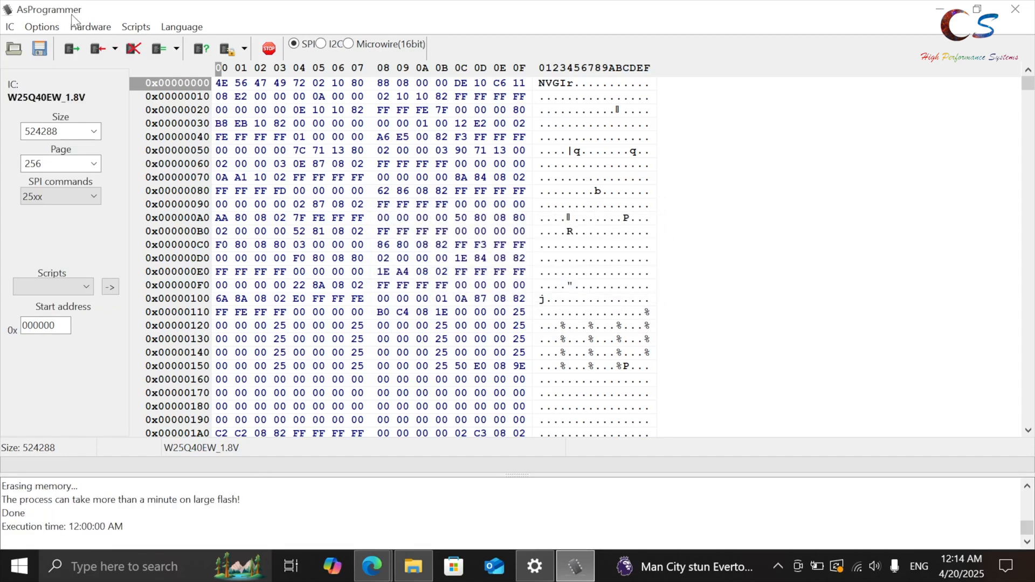
mouse_move(70, 48)
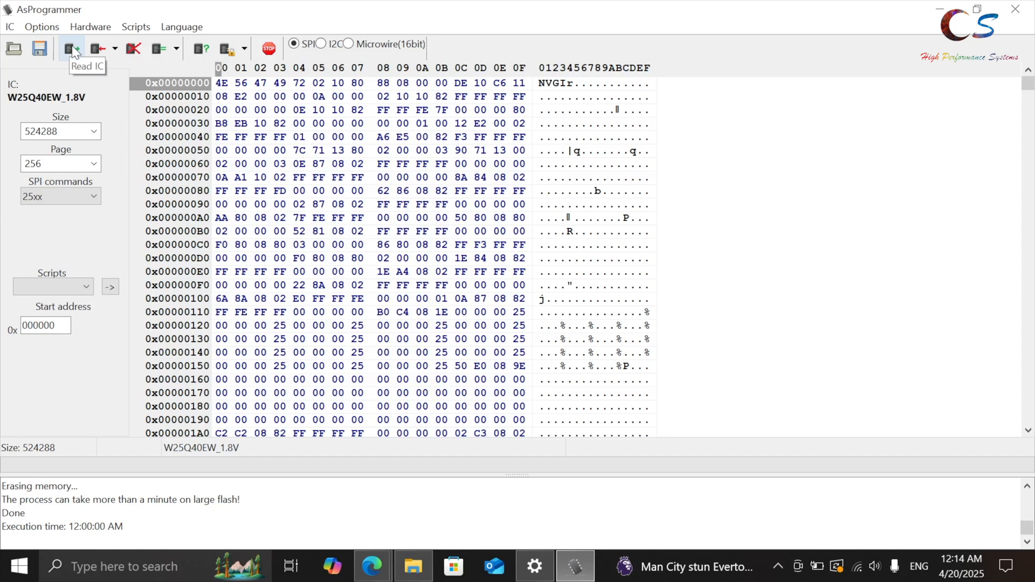
click(69, 48)
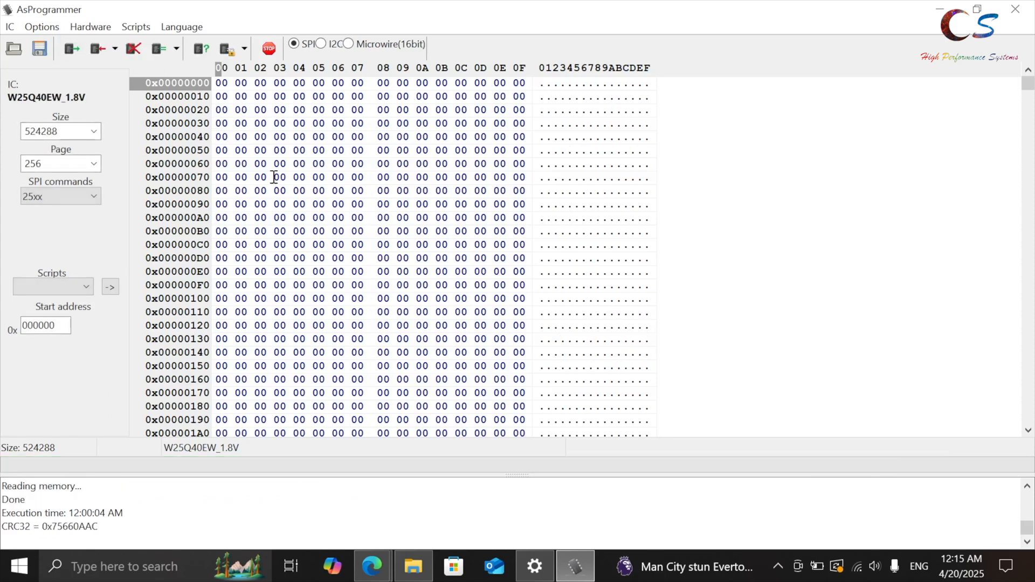
mouse_move(658, 183)
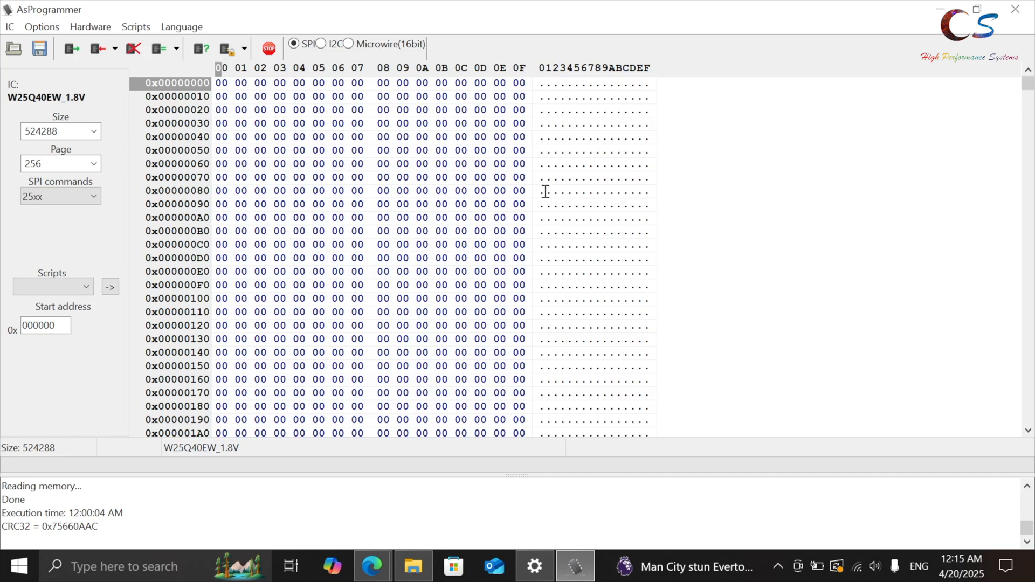
mouse_move(409, 472)
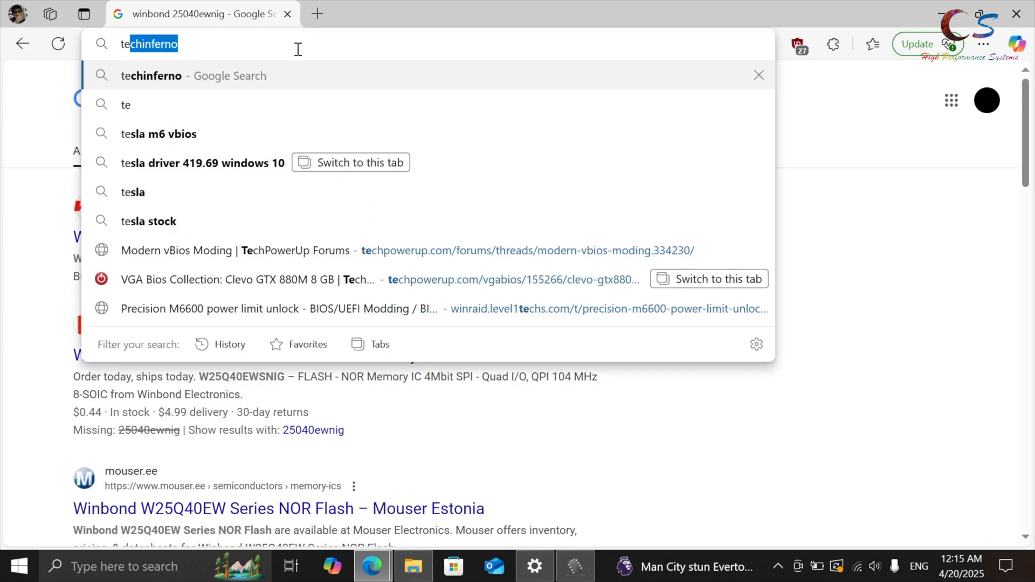
Search 'tesla p6 hp vbios' and download 242756.rom from TechPowerUp's HP Tesla P6 page
text(tesla p6 h)
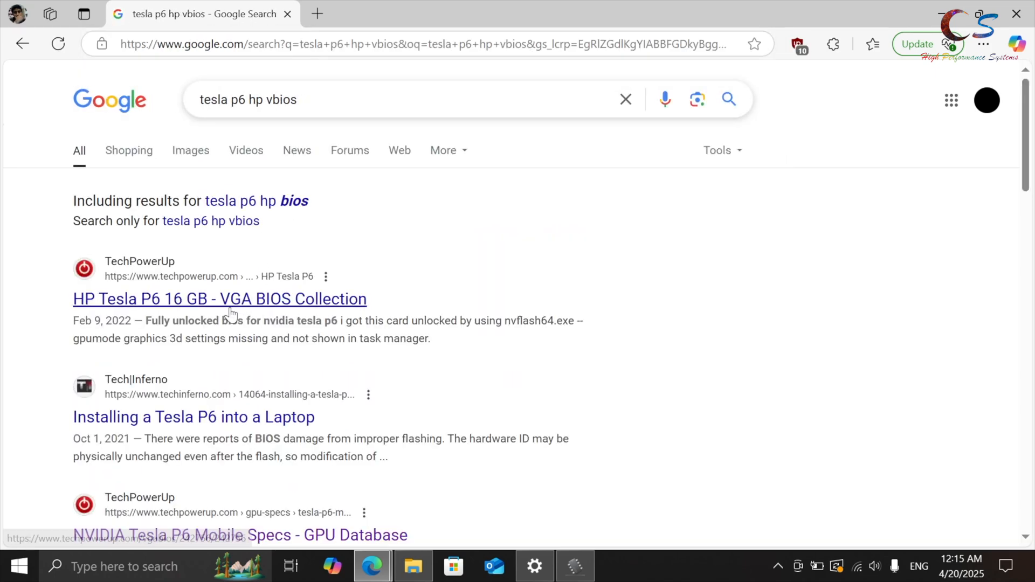
click(219, 300)
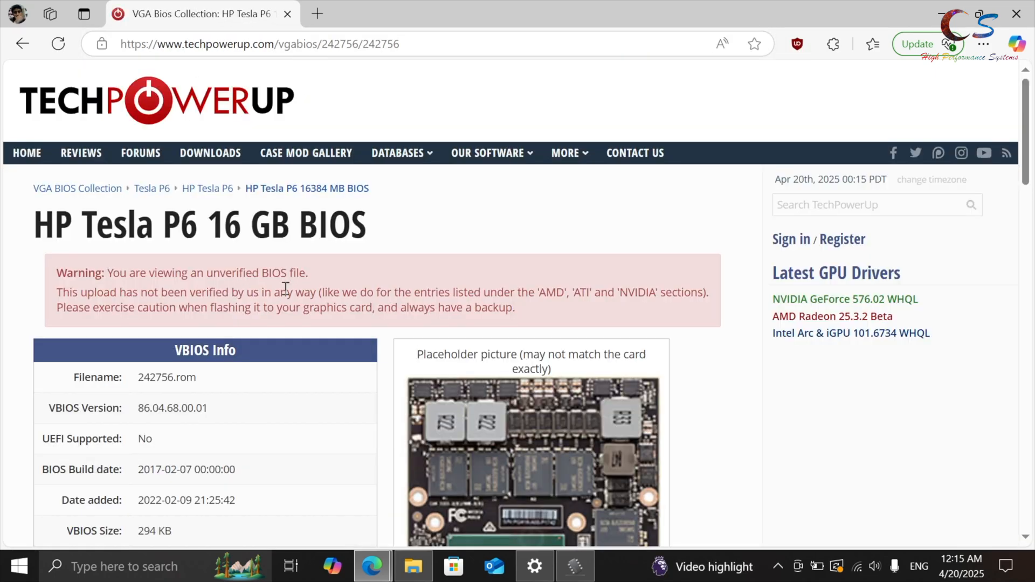
scroll(down, 3)
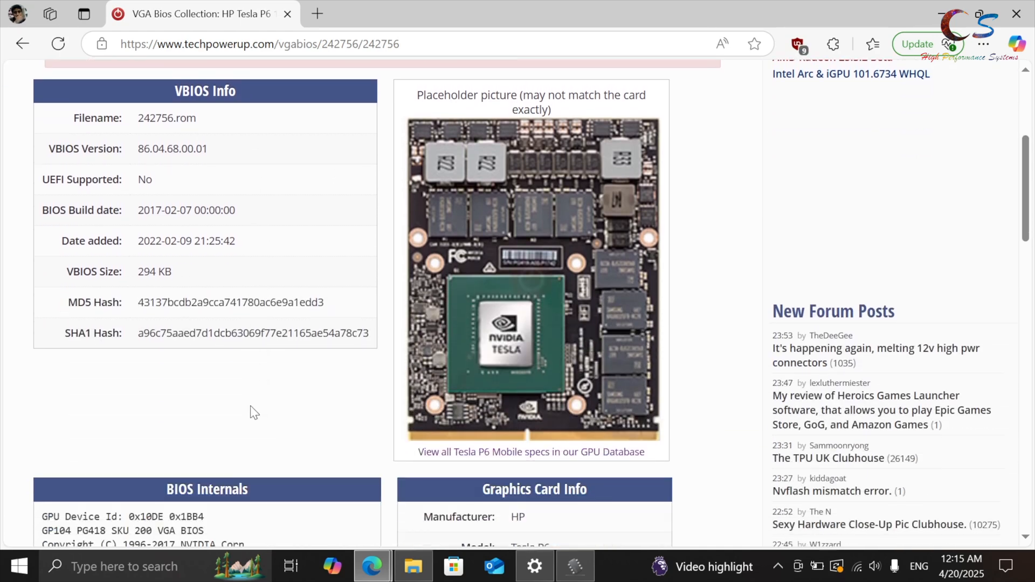
scroll(down, 3)
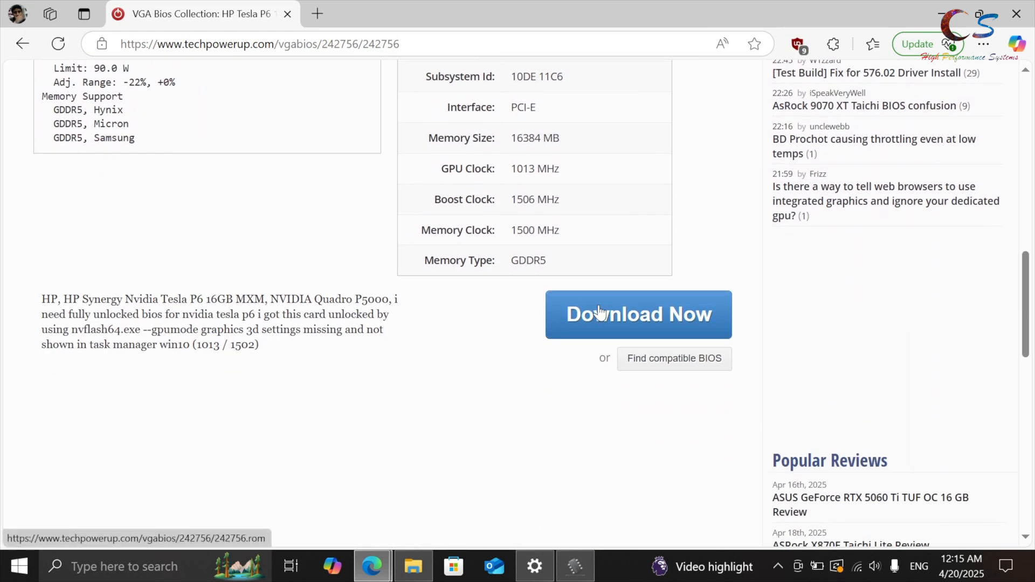
click(638, 315)
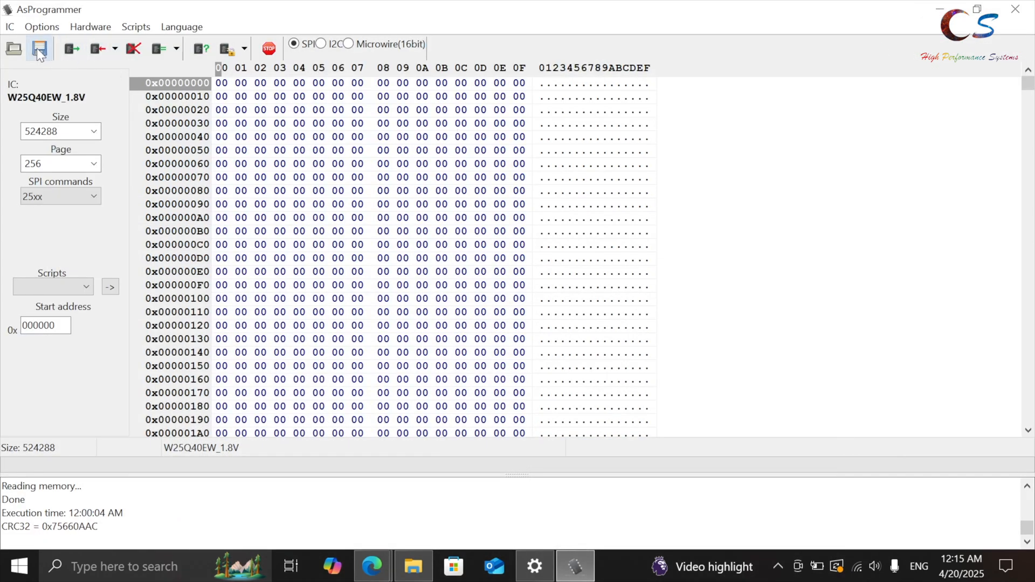
Open 242756.rom from Downloads into the AsProgrammer buffer (301568 bytes)
click(13, 48)
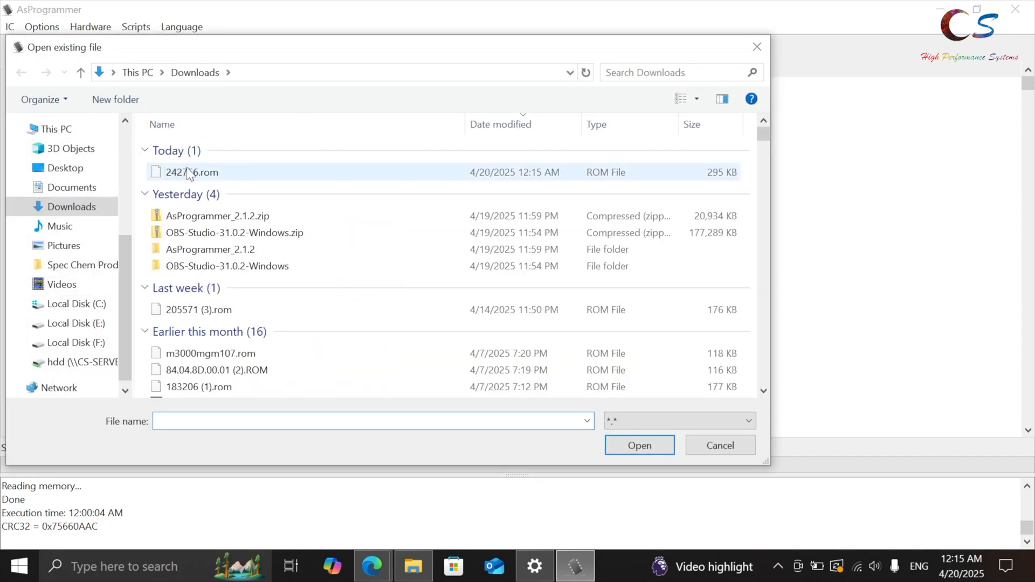
click(191, 172)
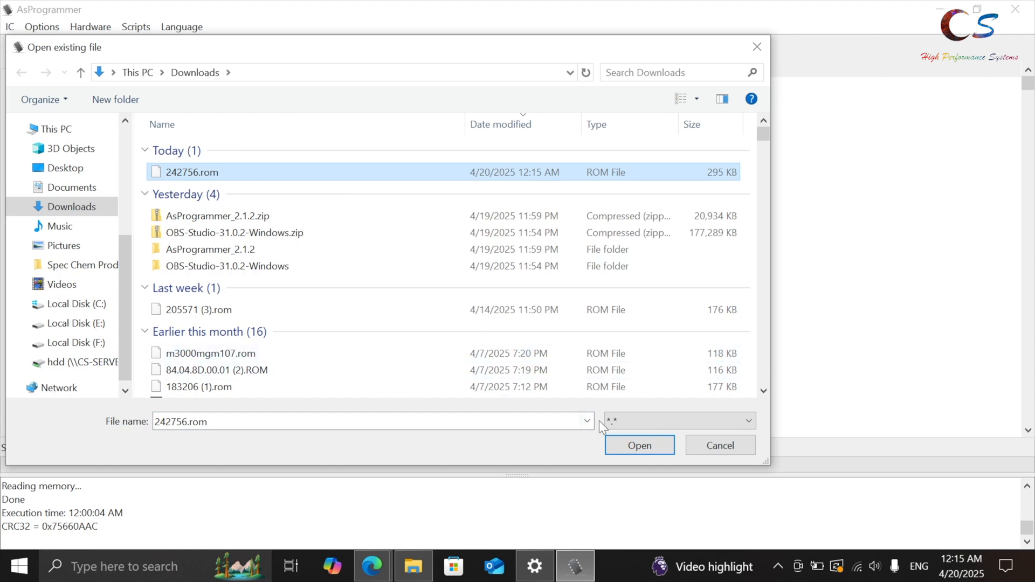
click(638, 445)
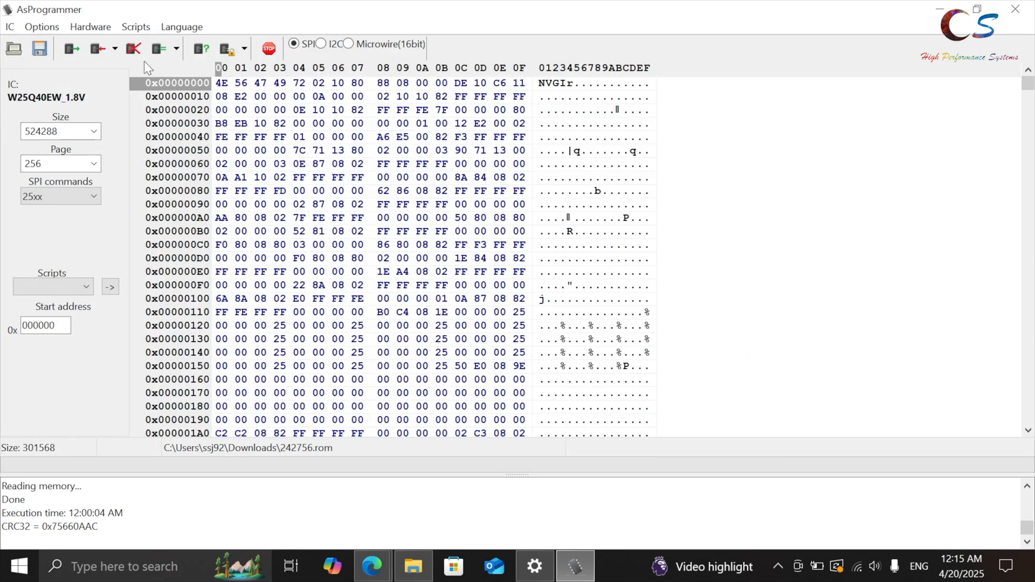
mouse_move(98, 48)
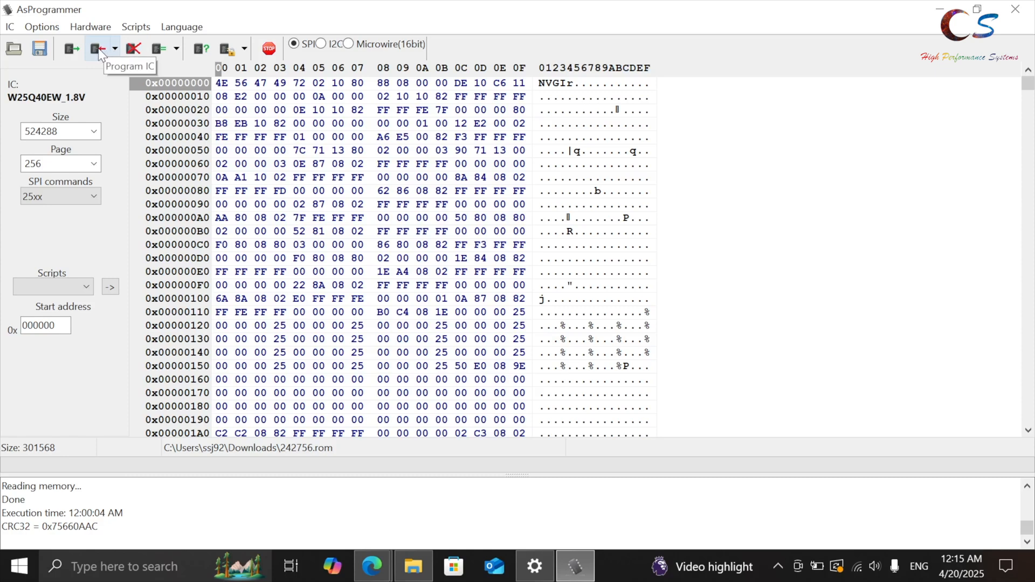
Program the W25Q40EW chip with the loaded 242756.rom image, confirming the start prompt
click(98, 48)
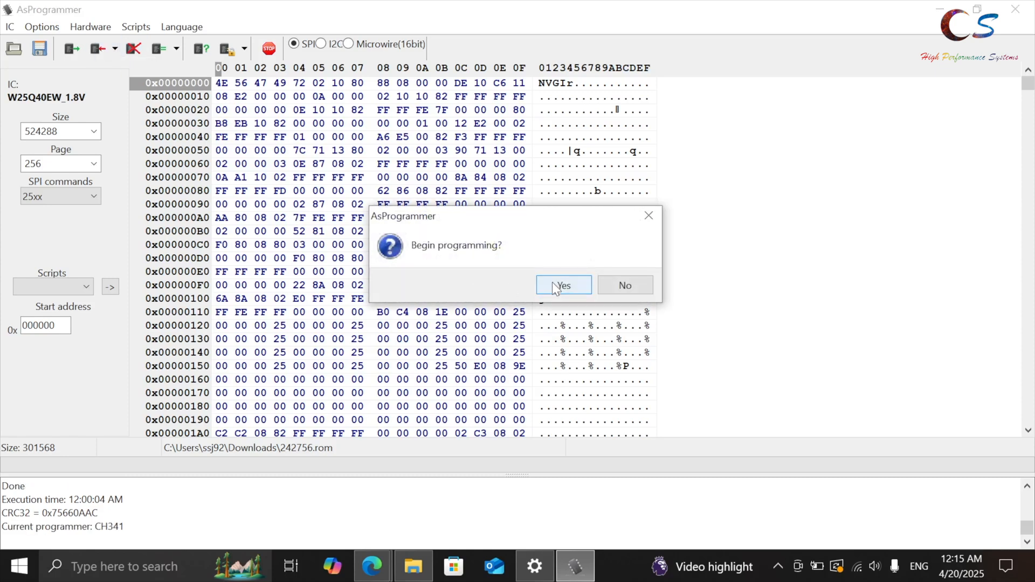
click(562, 285)
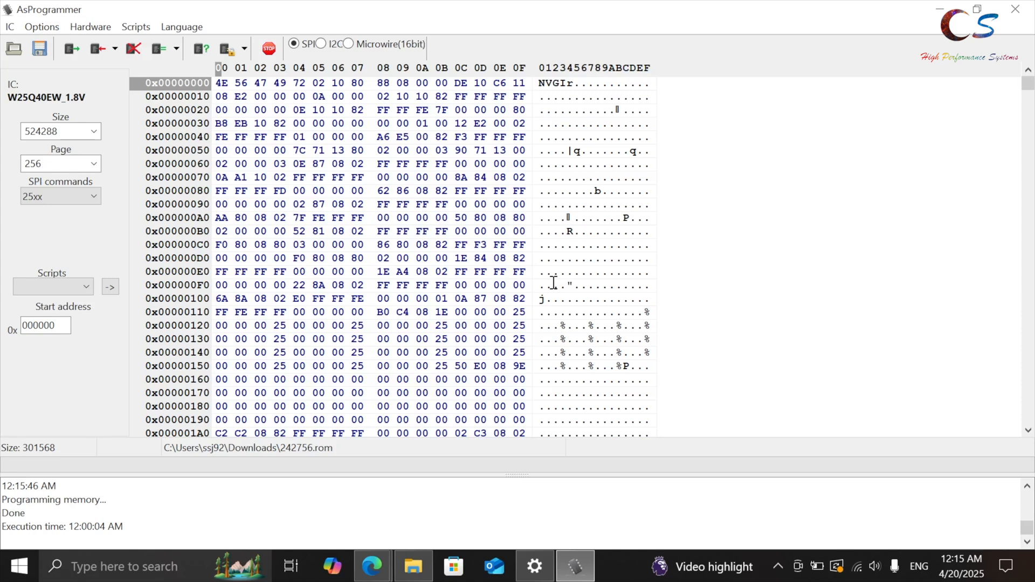
Read the programmed chip back (CRC32 0xCF63ADC9) and verify it against the loaded buffer
click(159, 48)
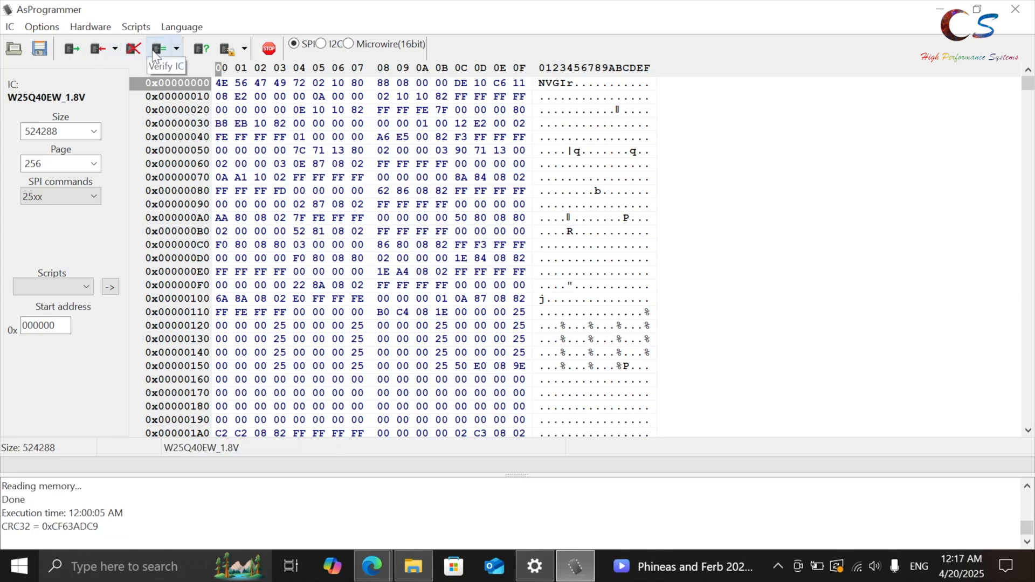
click(158, 48)
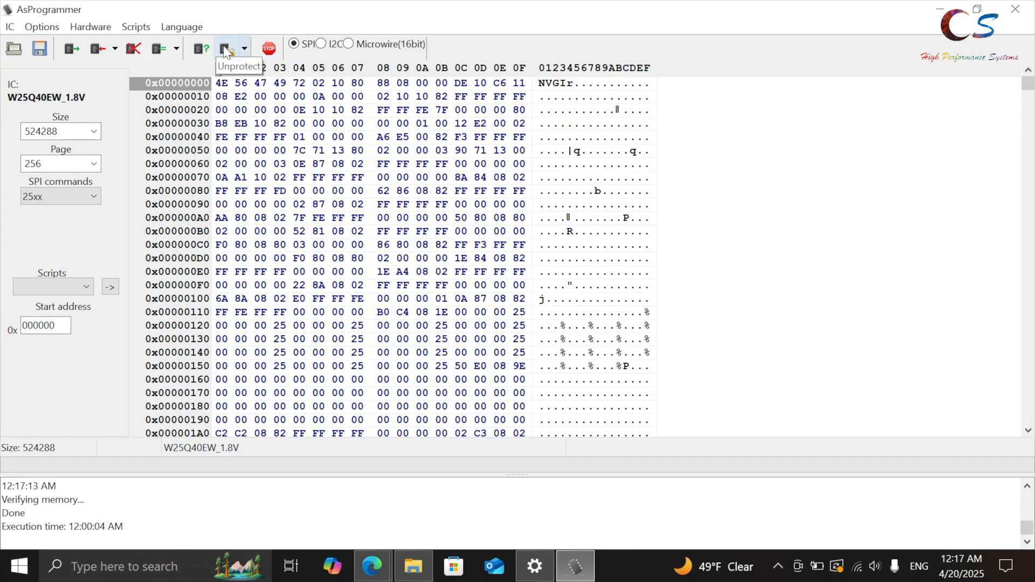
Run Unprotect on the W25Q40EW, leaving the status register at 00000000
click(223, 48)
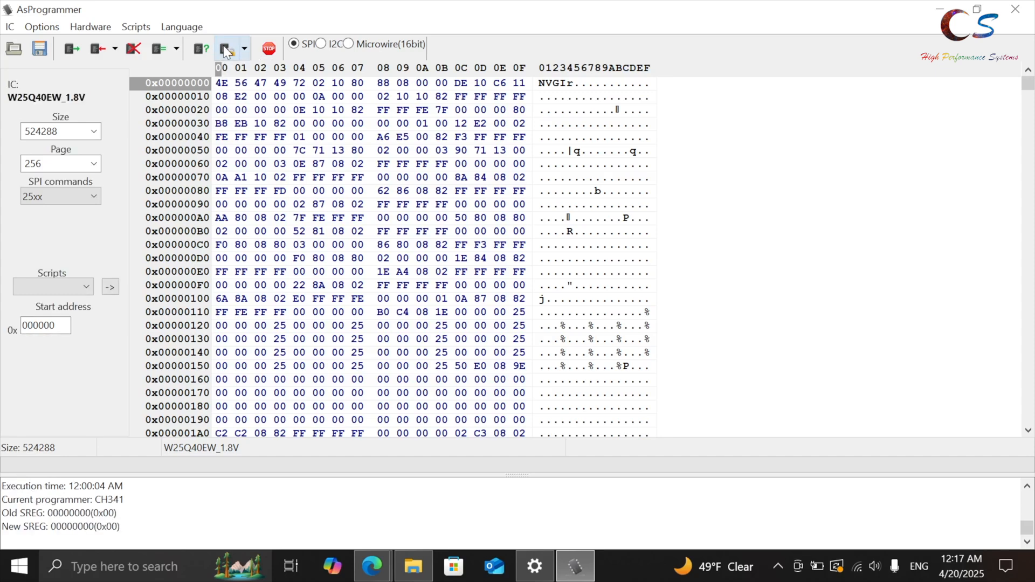
mouse_move(224, 50)
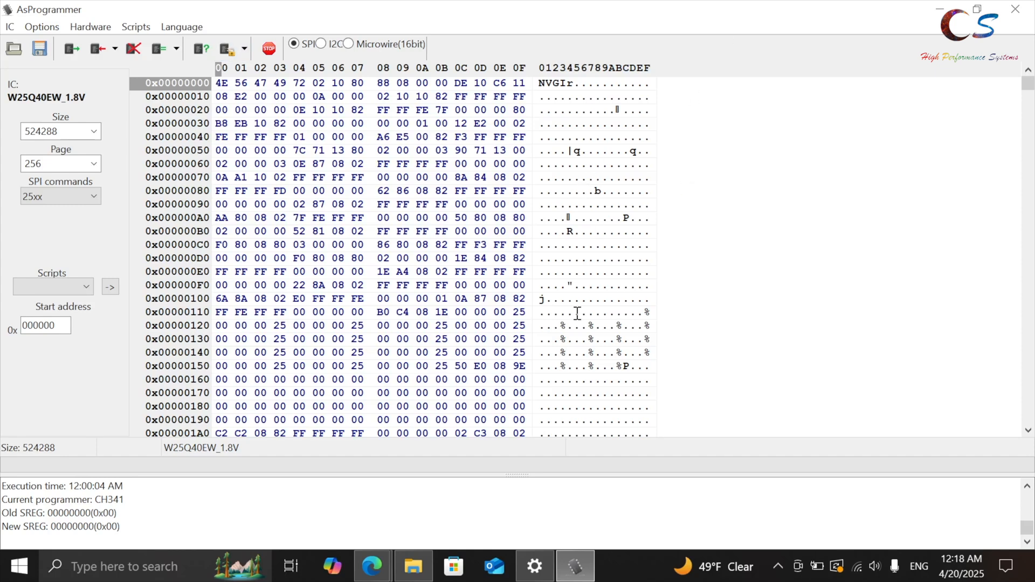
mouse_move(967, 258)
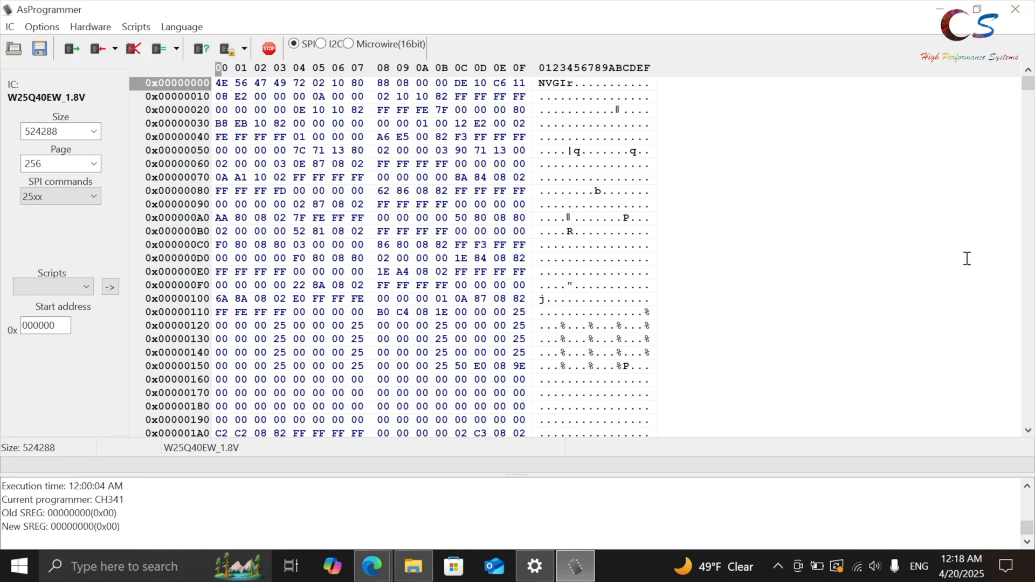
mouse_move(868, 324)
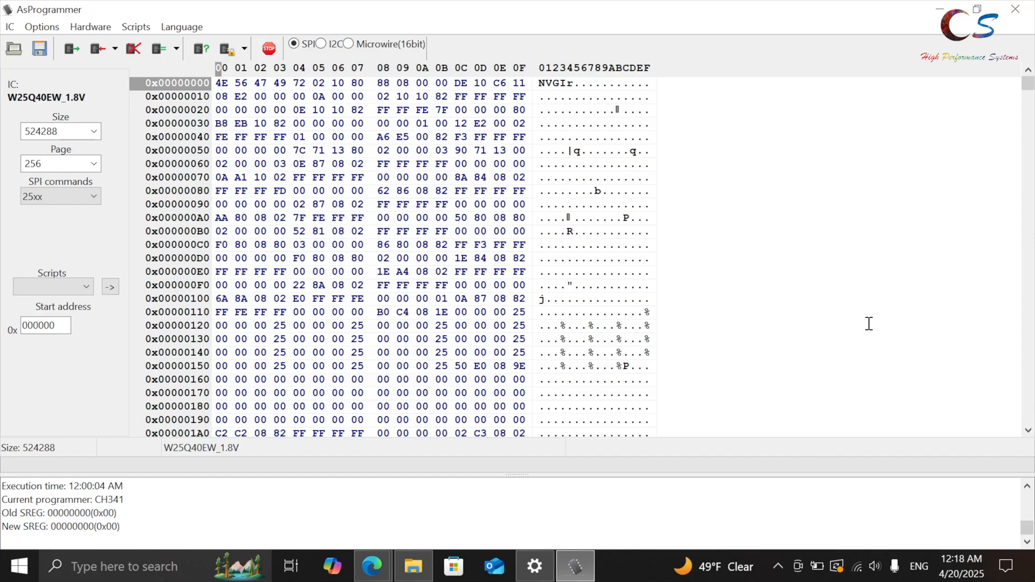